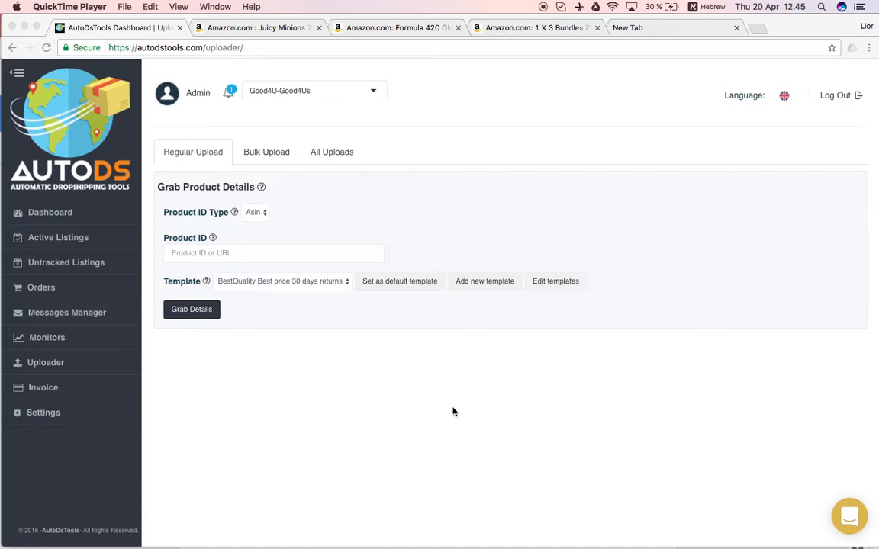
mouse_move(247, 405)
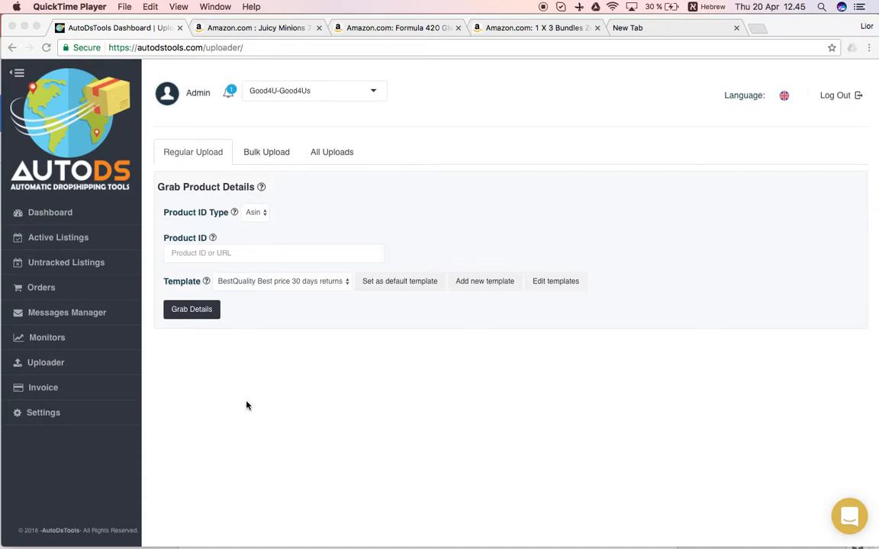
mouse_move(16, 302)
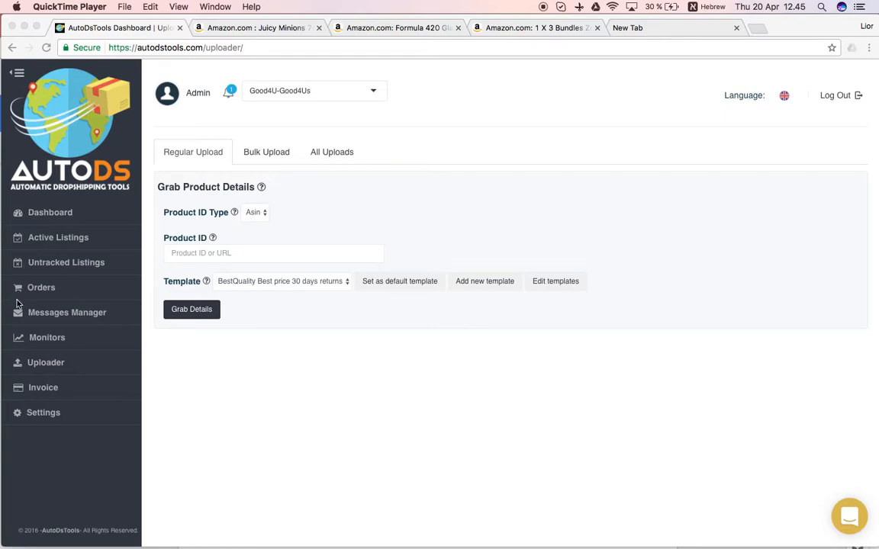
- Add ASIN B01DRNHGFS from the Juicy Minions product page to the Products To Upload list
click(45, 363)
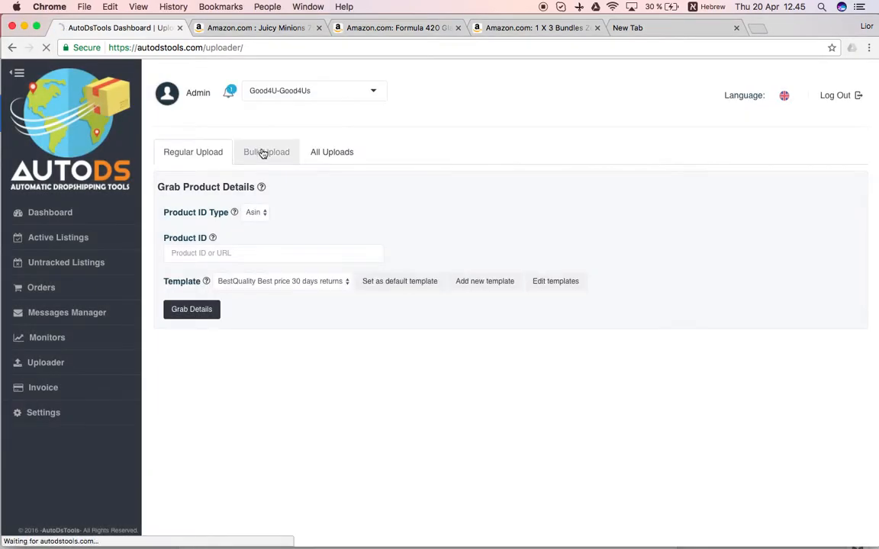
click(265, 152)
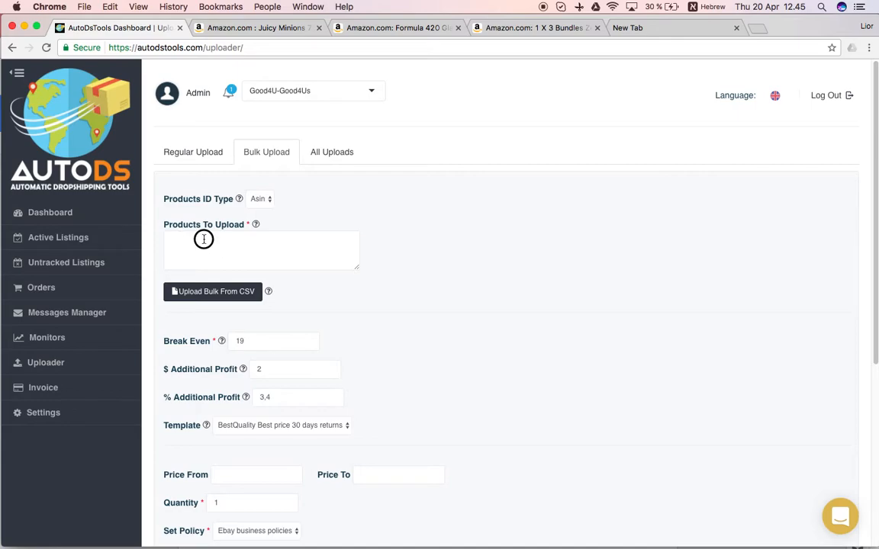
mouse_move(268, 199)
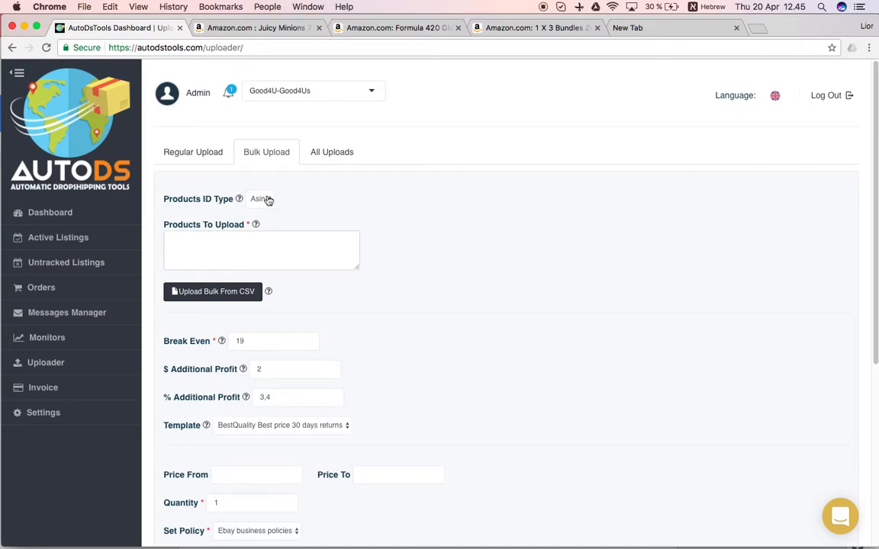
click(257, 28)
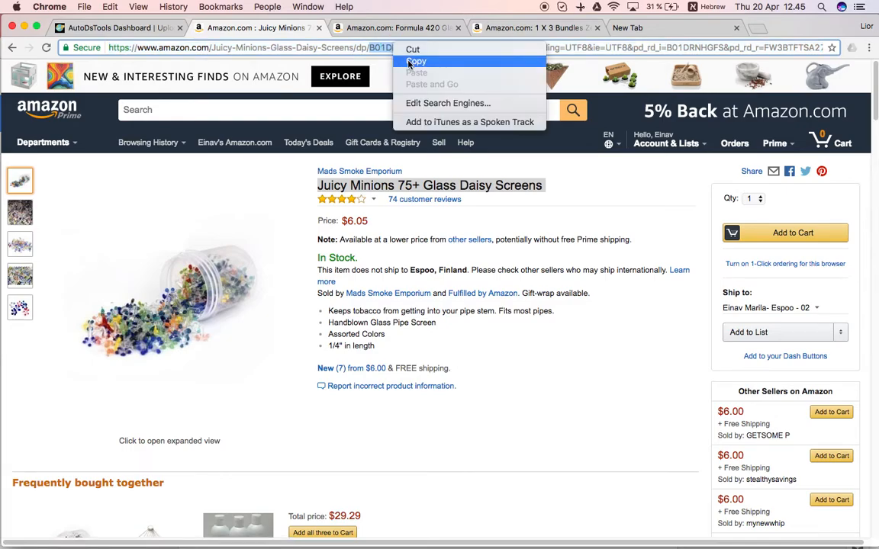
click(115, 27)
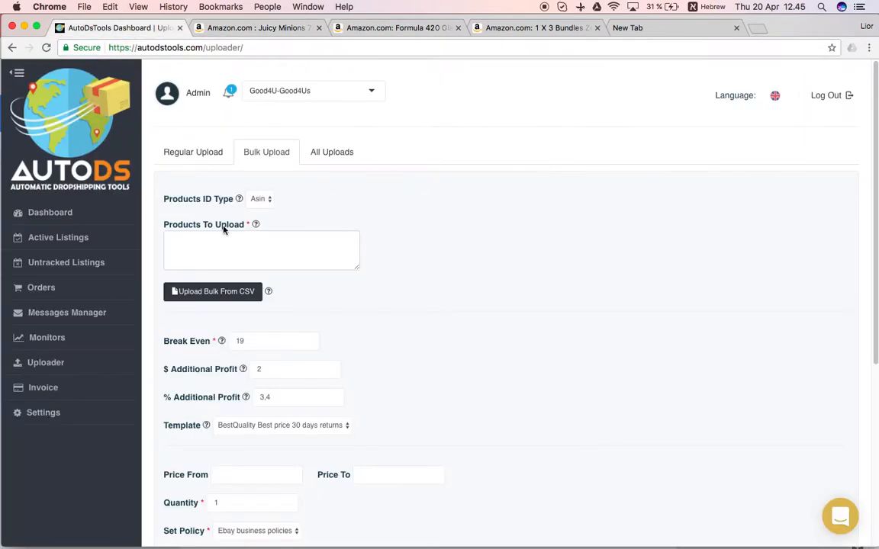
text(B01DRNHGFS)
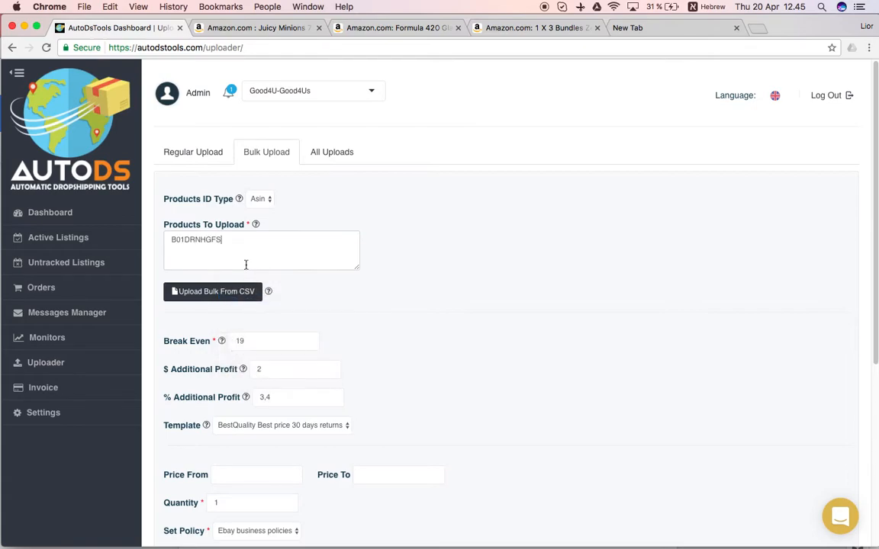
mouse_move(246, 266)
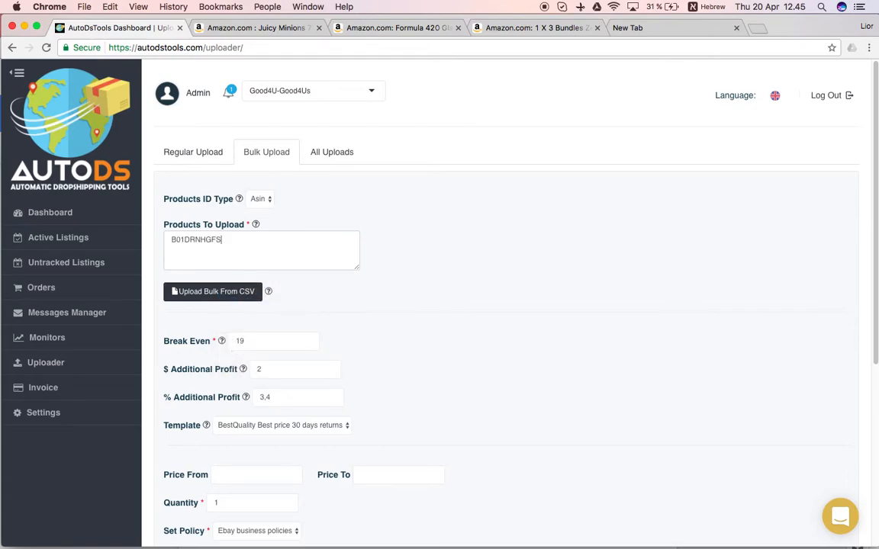
text(.)
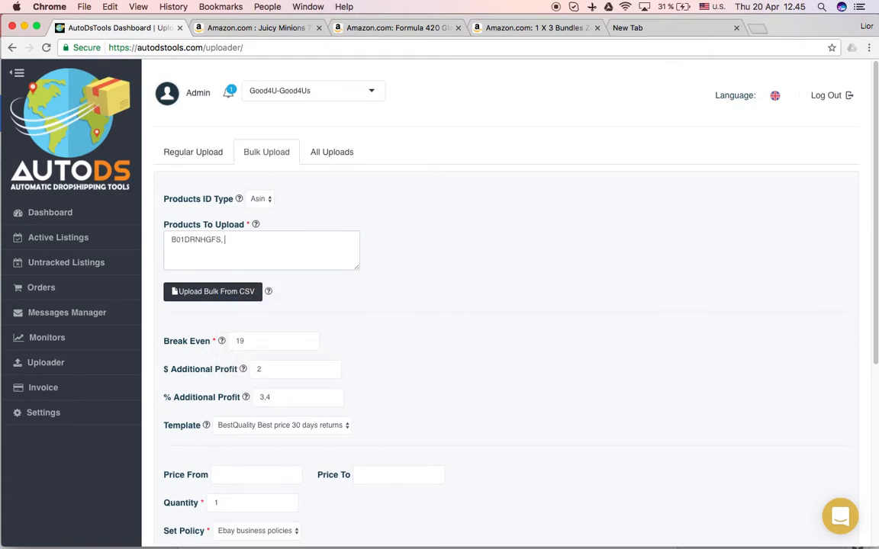
- Add the second ASIN B00B0GIHZI from the Formula 420 product page, comma-separated
click(393, 28)
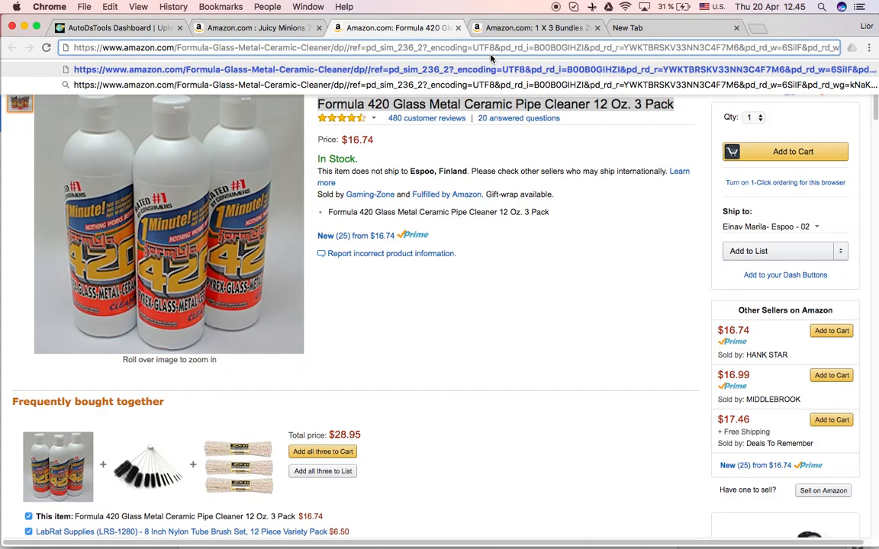
right_click(491, 47)
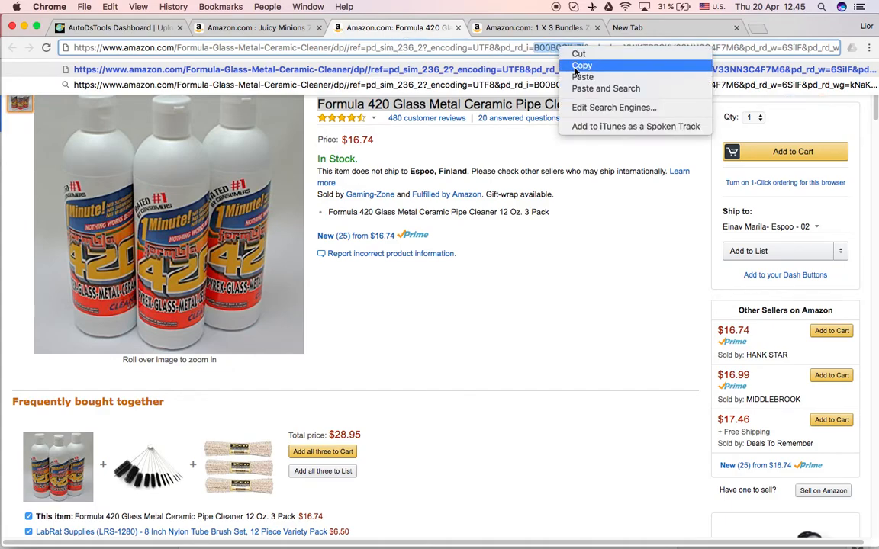
click(114, 28)
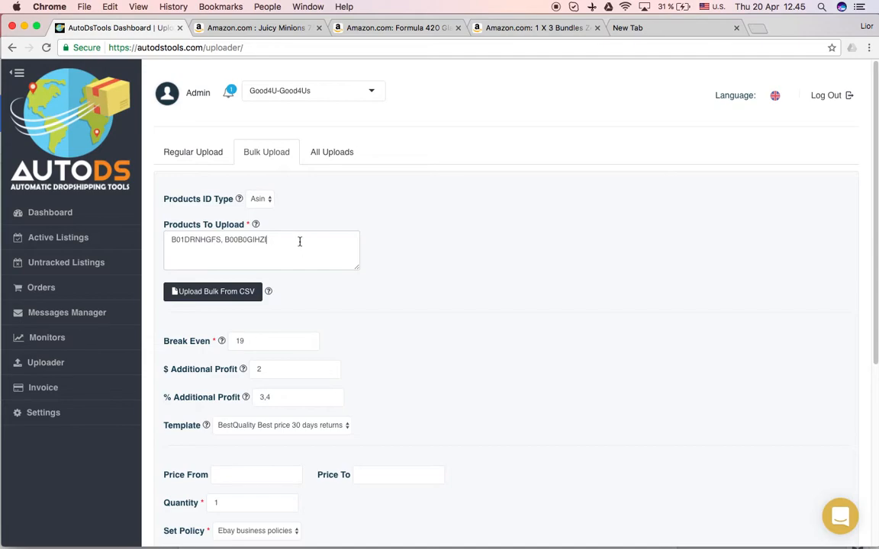
scroll(down, 3)
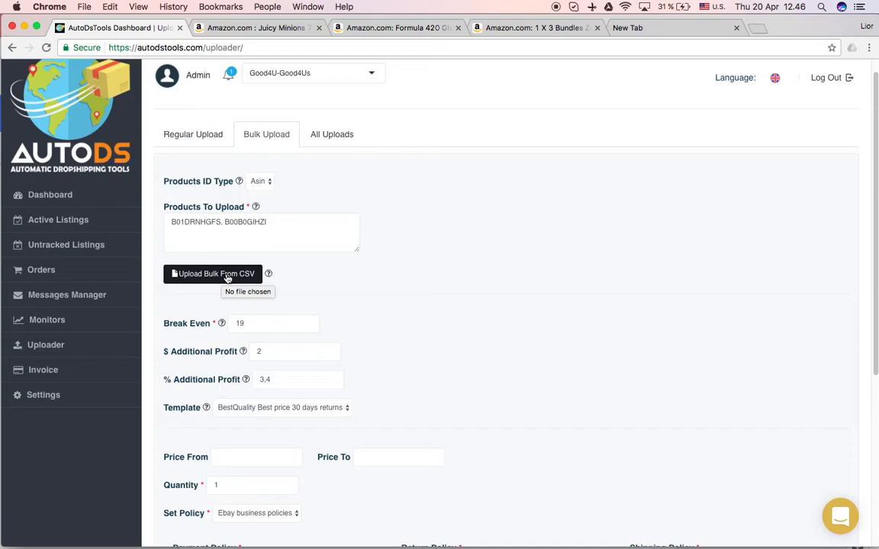
mouse_move(235, 283)
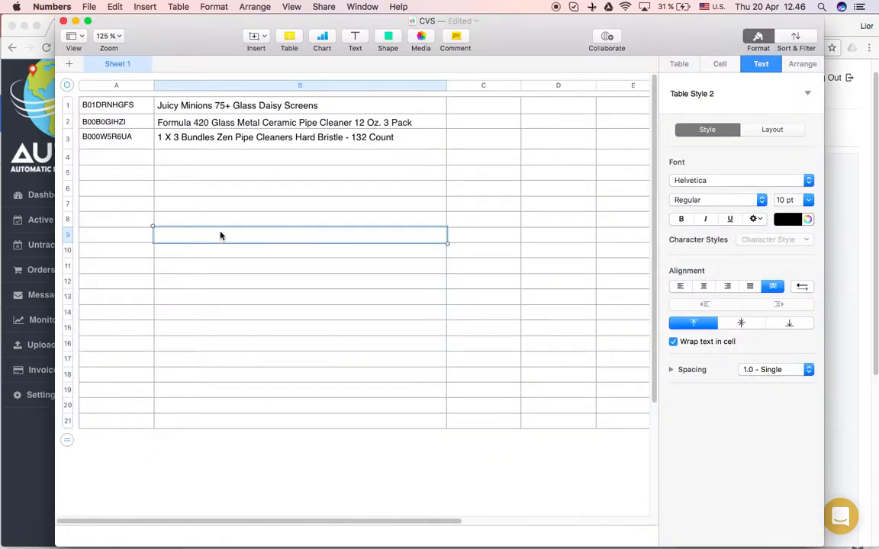
- Clear the product-name cells in column B, leaving only the three ASINs in column A
click(116, 104)
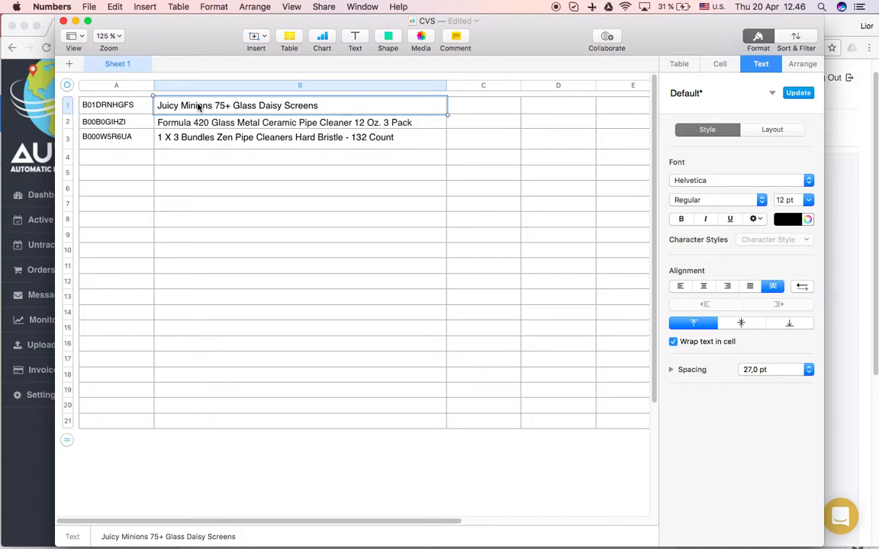
mouse_move(205, 104)
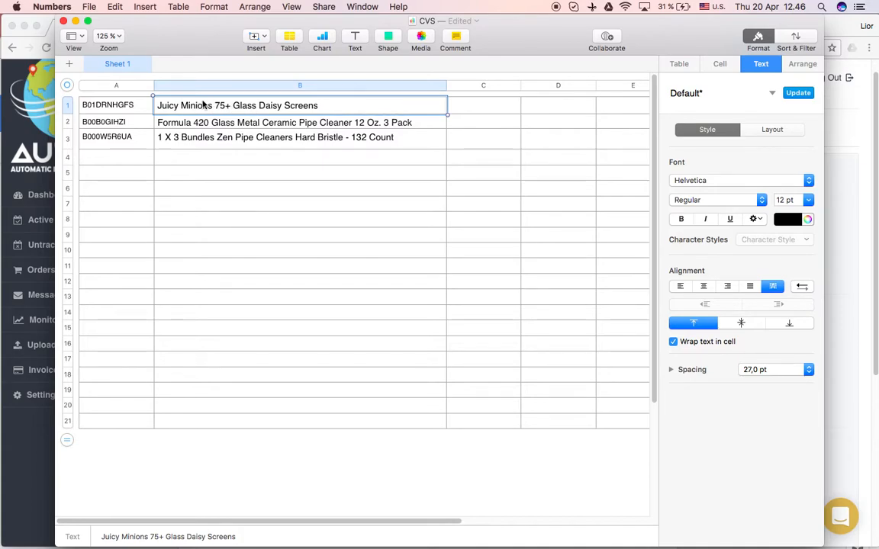
mouse_move(241, 129)
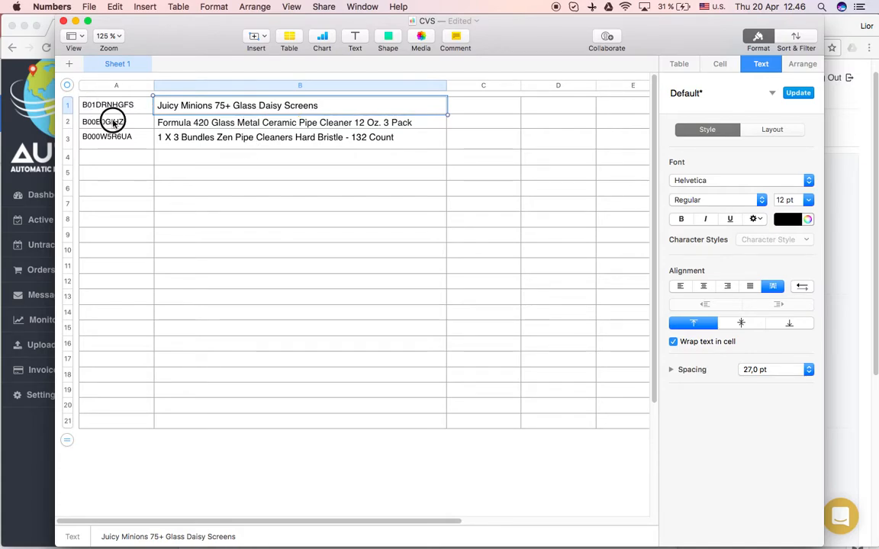
click(107, 137)
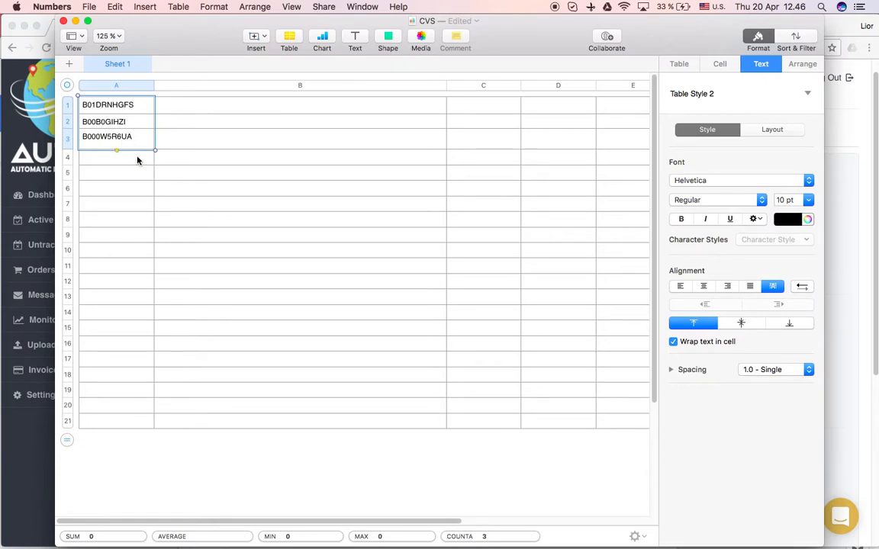
mouse_move(134, 156)
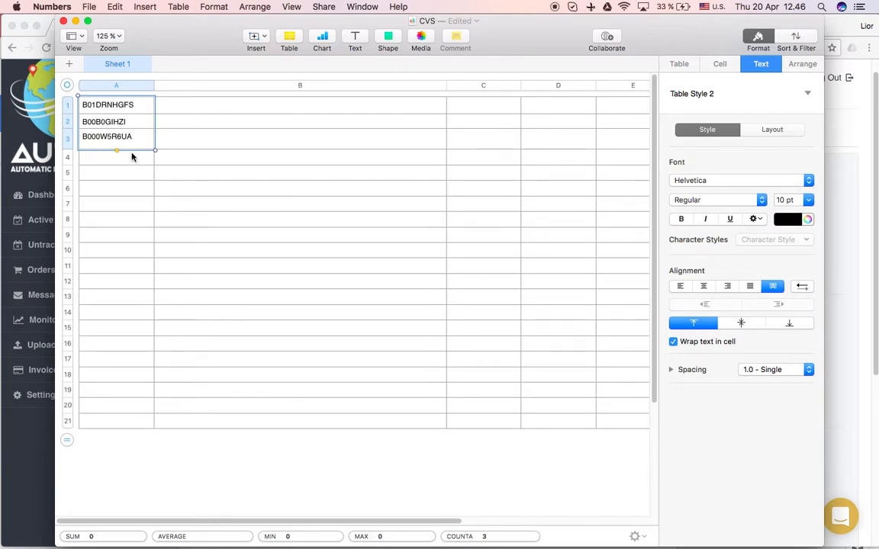
mouse_move(195, 175)
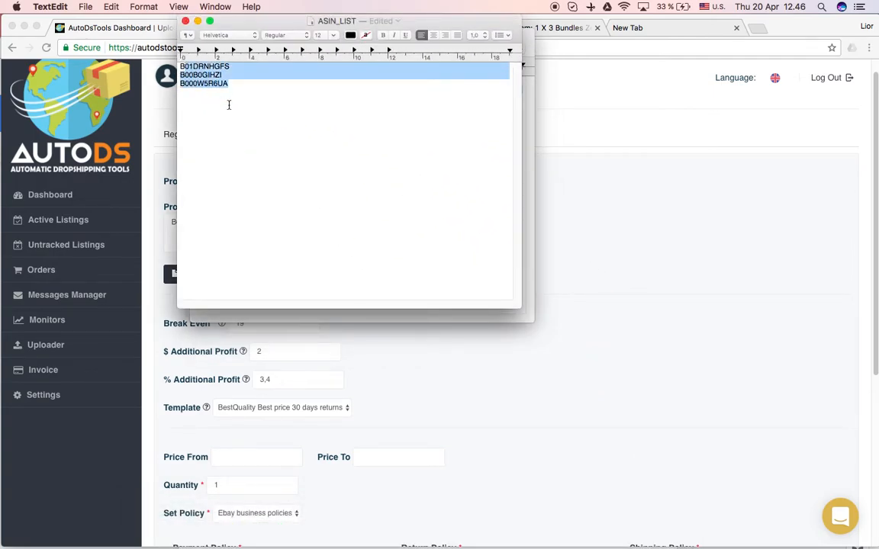
- Paste the three ASINs into the ASIN_LIST document, one per line
click(316, 122)
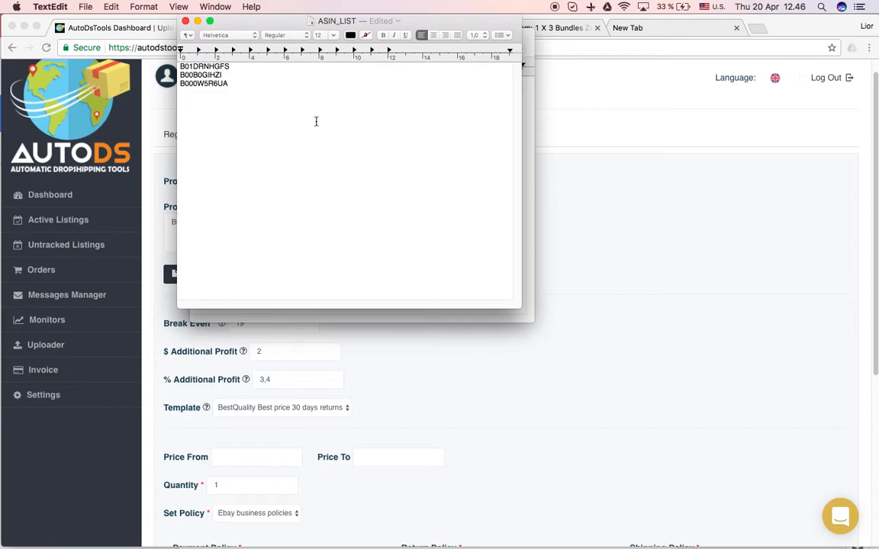
double_click(205, 65)
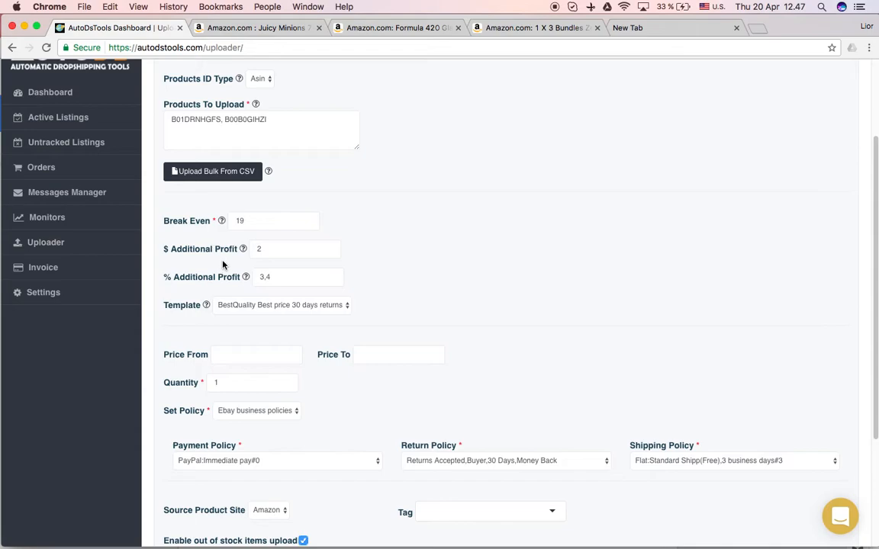
scroll(down, 3)
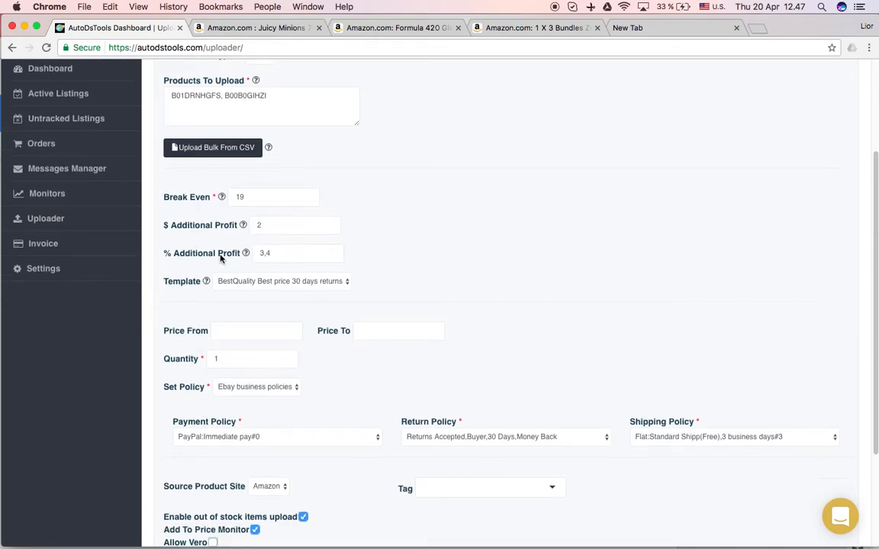
mouse_move(424, 210)
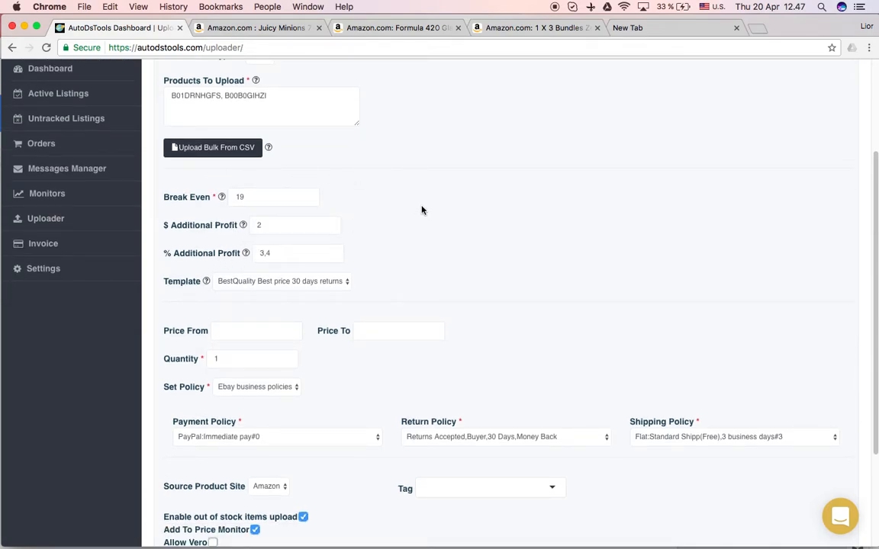
scroll(down, 3)
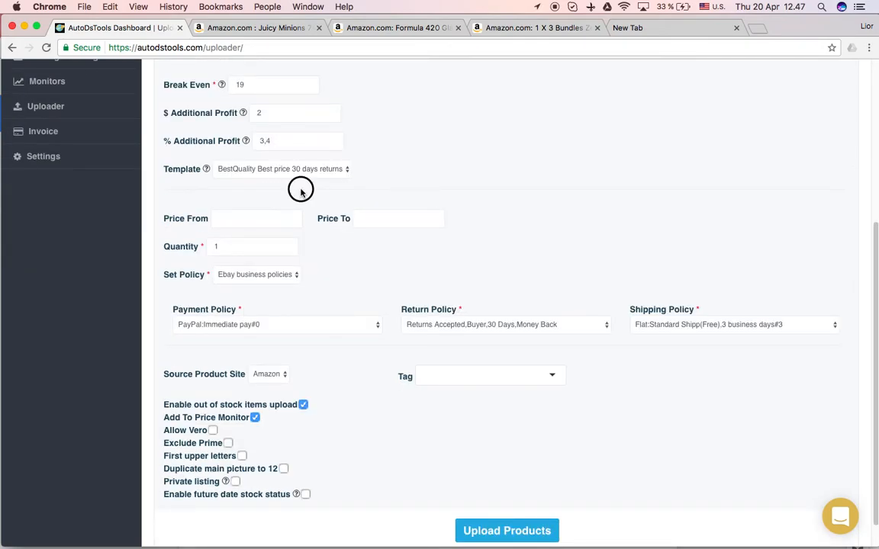
scroll(down, 3)
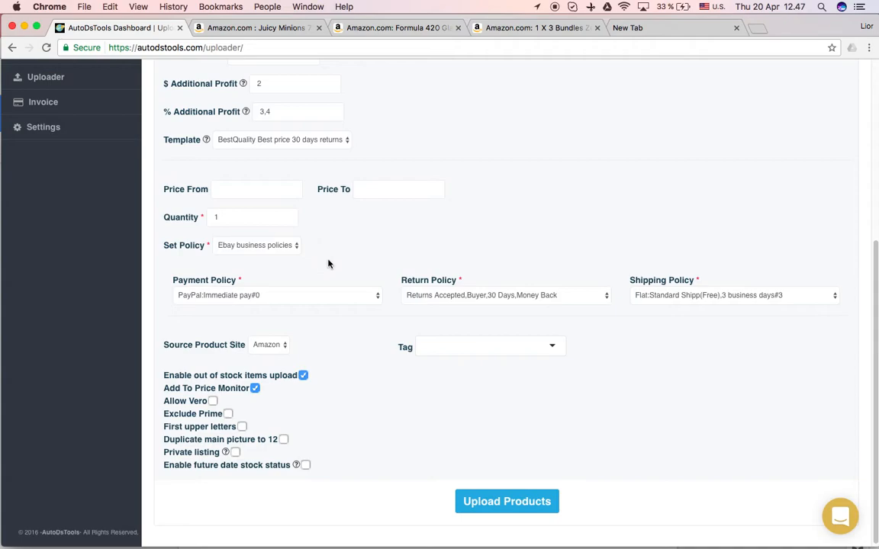
scroll(up, 3)
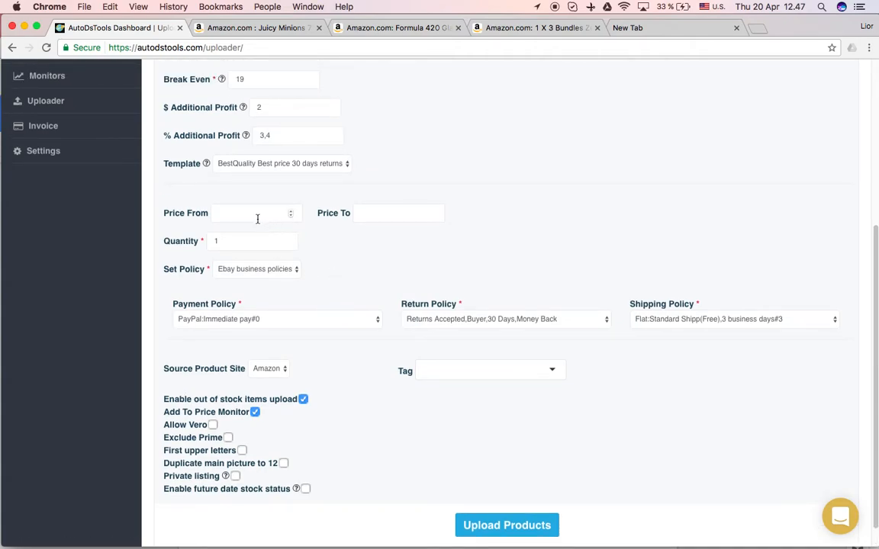
mouse_move(502, 204)
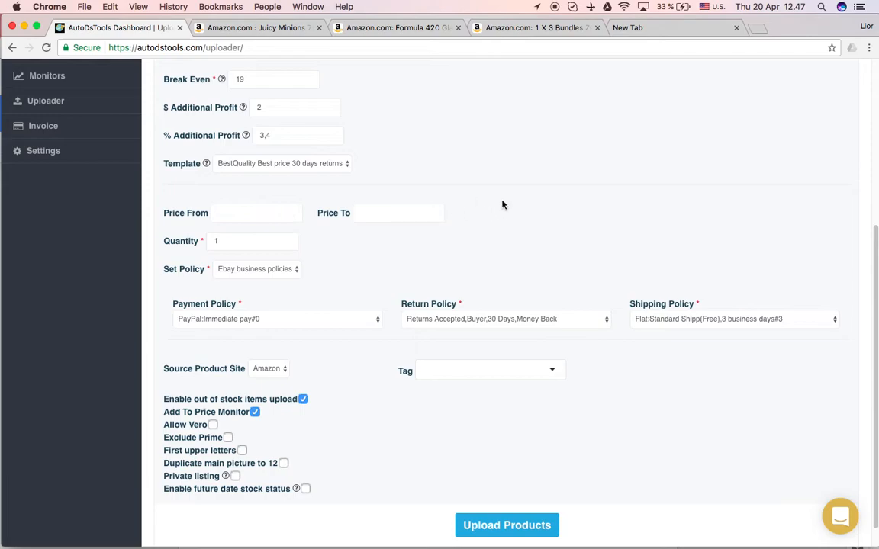
mouse_move(471, 213)
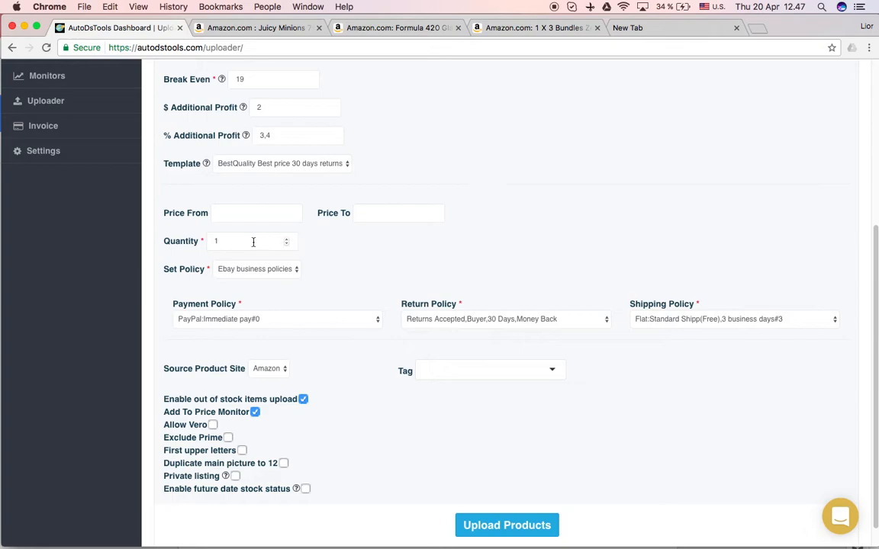
click(251, 241)
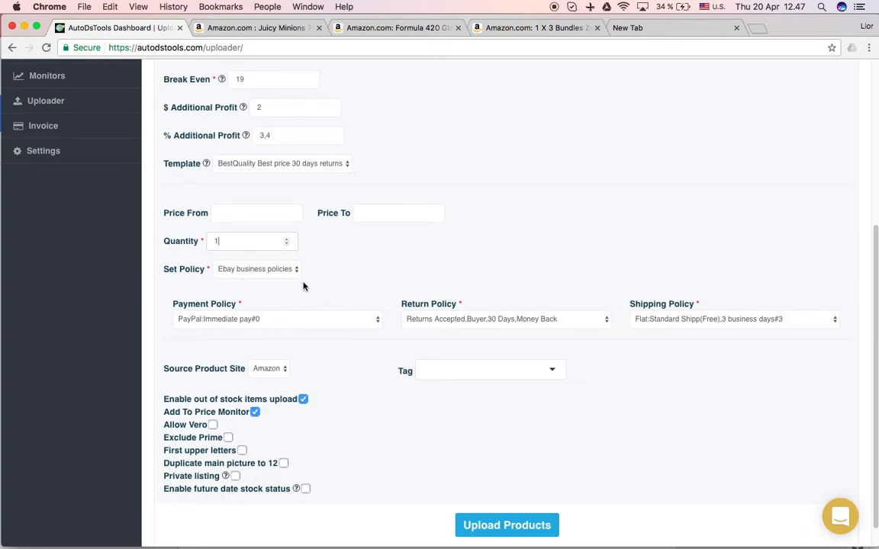
scroll(down, 3)
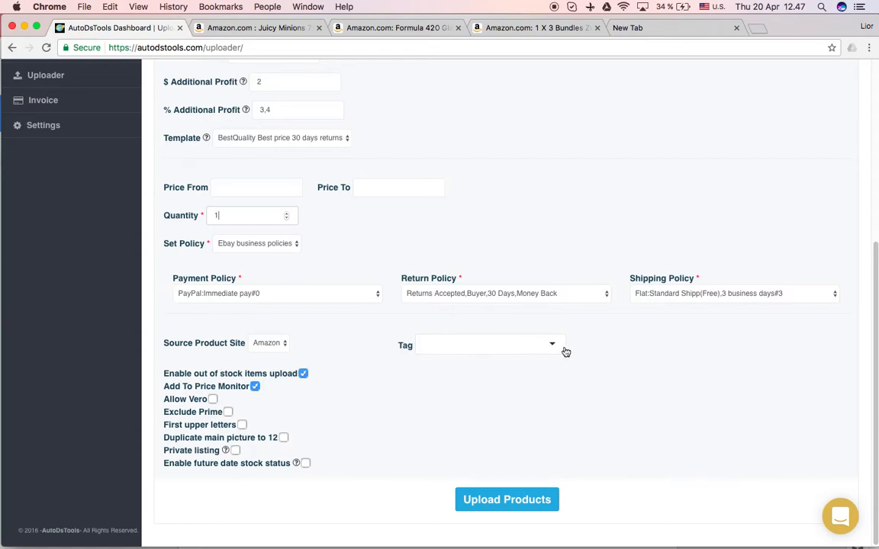
mouse_move(542, 354)
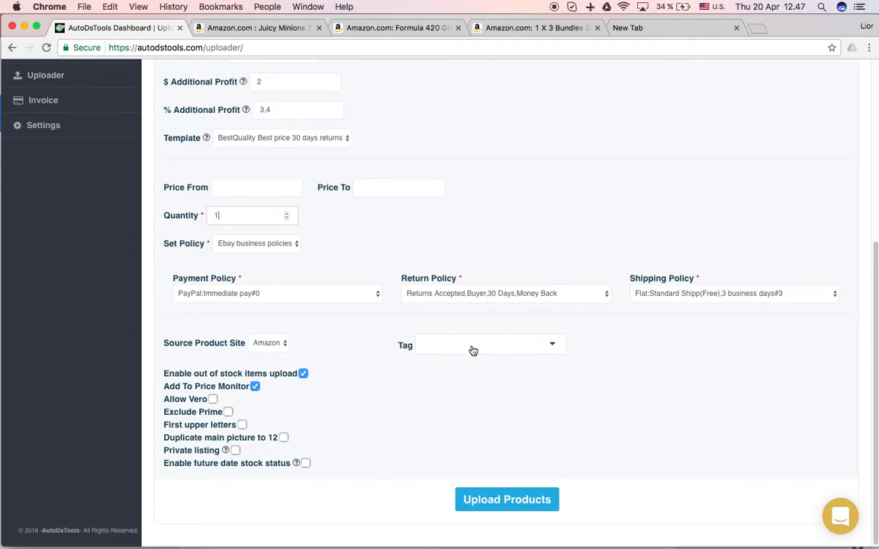
scroll(up, 3)
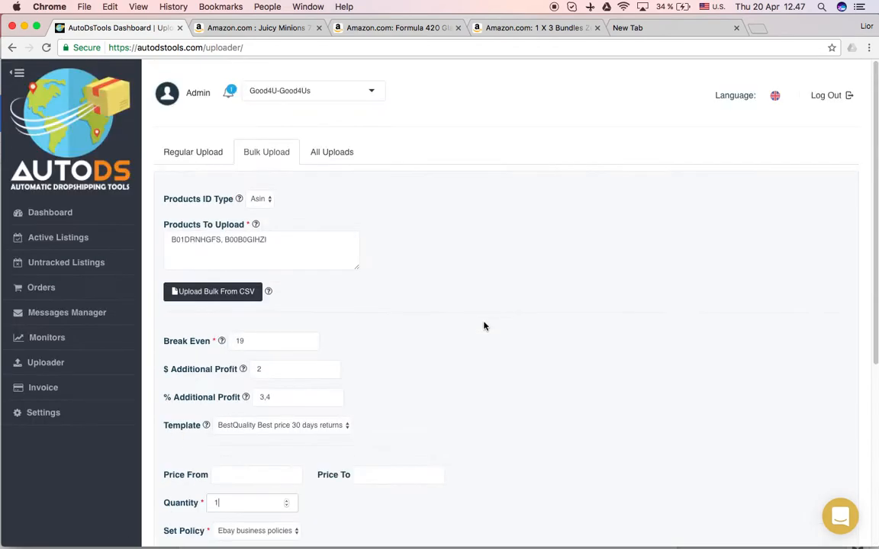
scroll(down, 3)
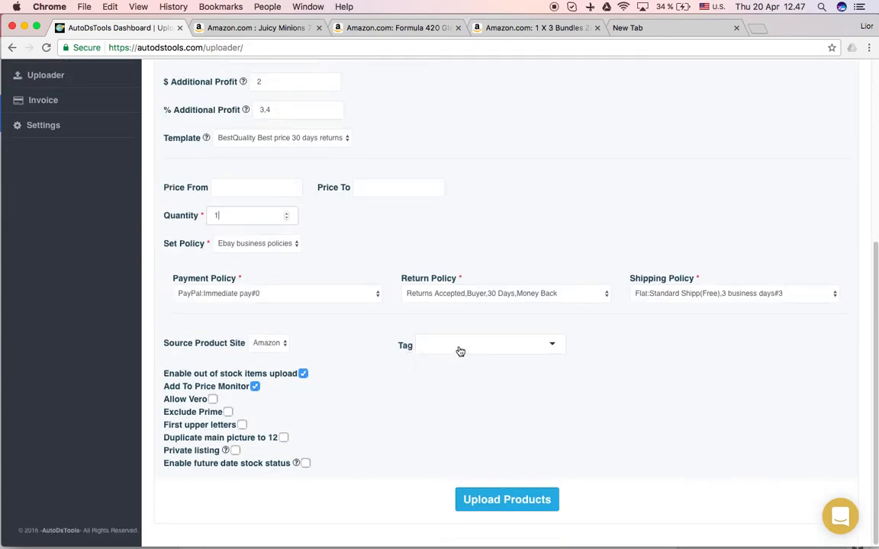
mouse_move(438, 373)
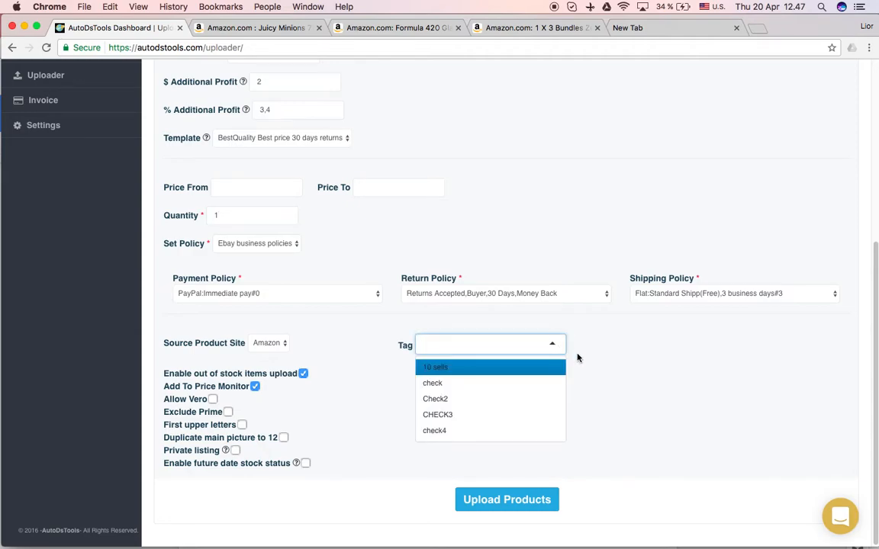
click(367, 384)
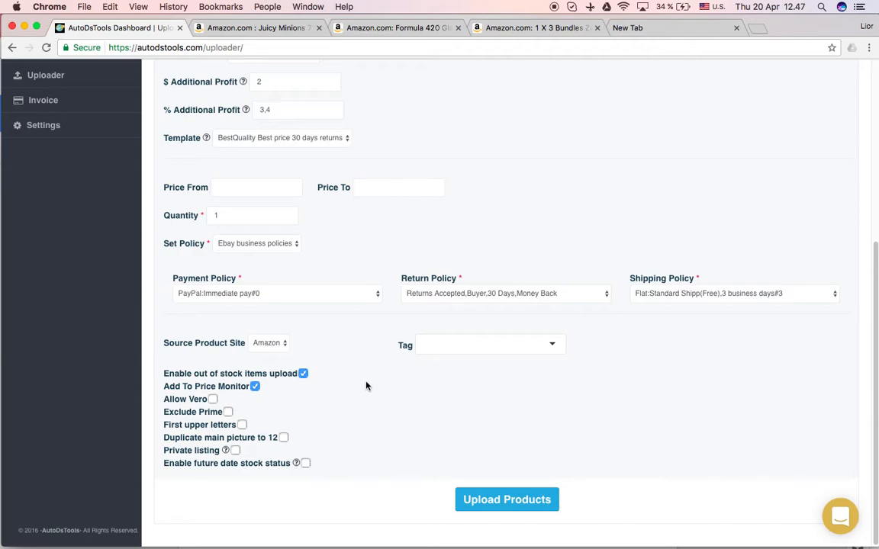
mouse_move(293, 404)
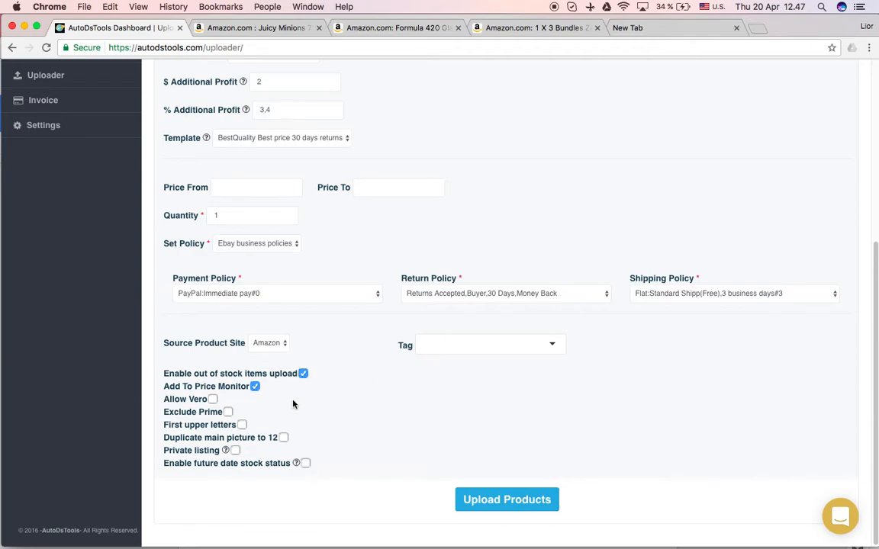
mouse_move(309, 390)
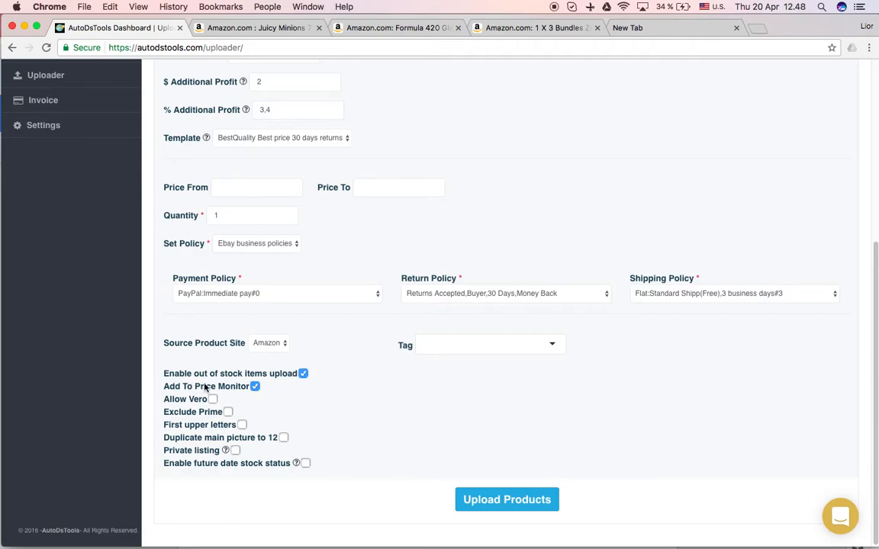
mouse_move(323, 400)
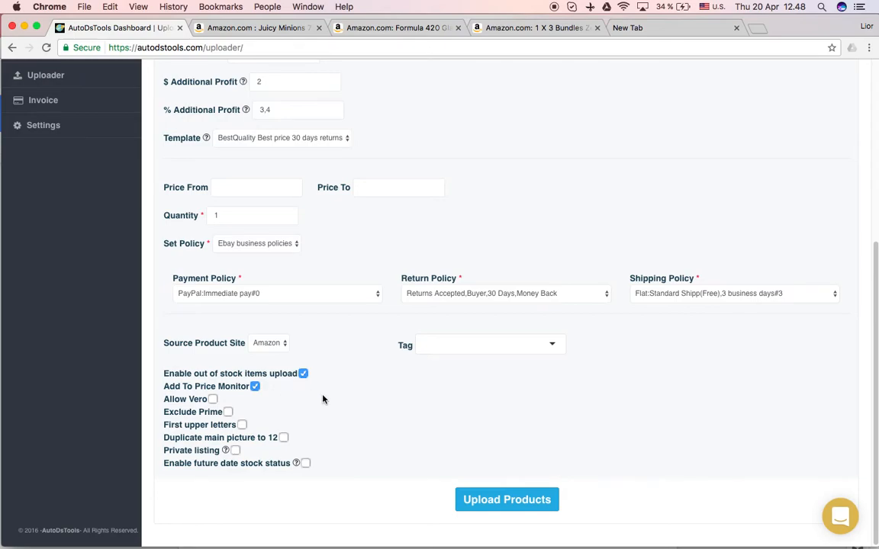
mouse_move(311, 383)
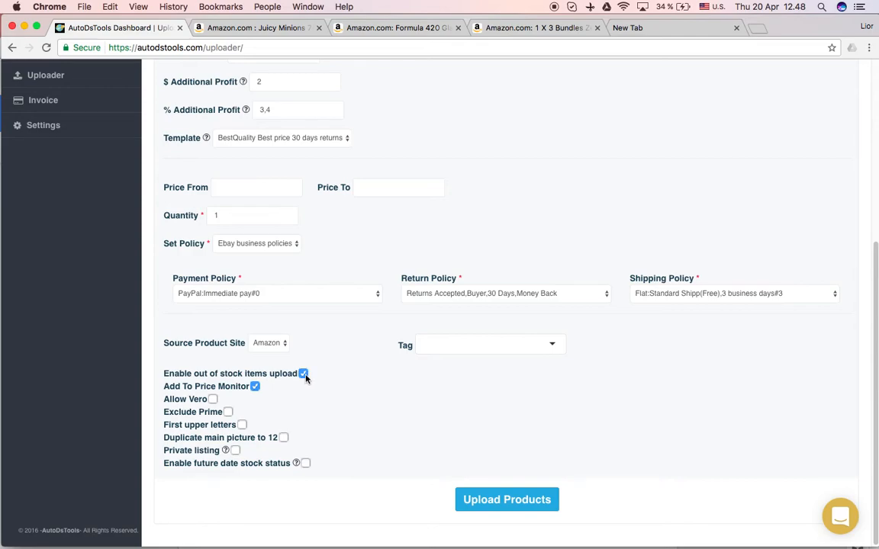
mouse_move(314, 397)
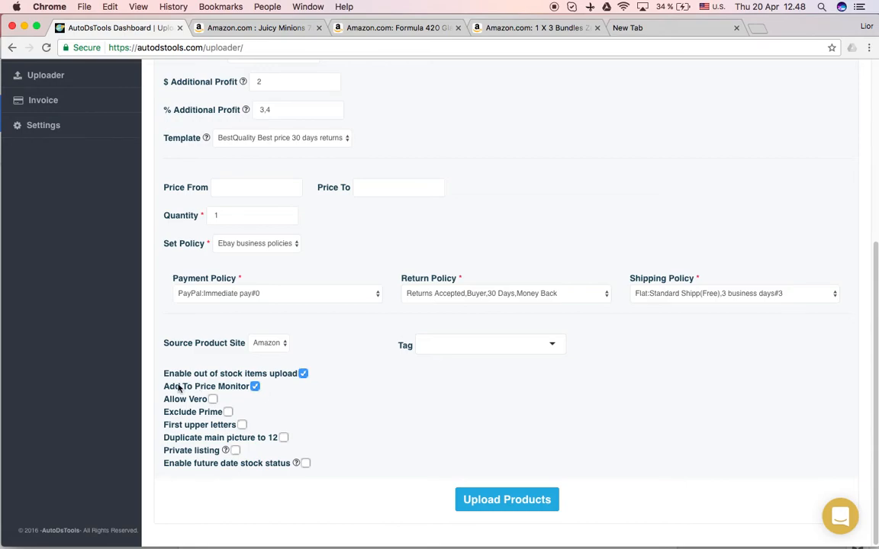
mouse_move(311, 381)
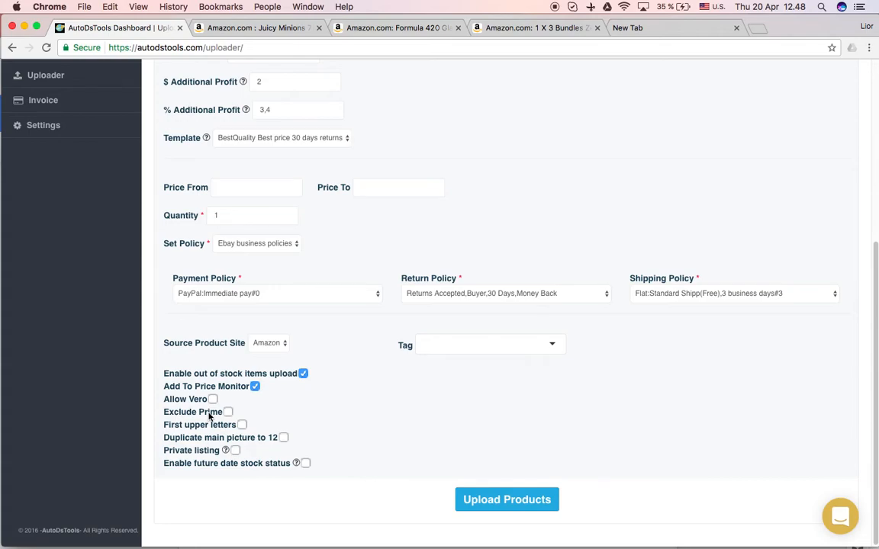
mouse_move(297, 406)
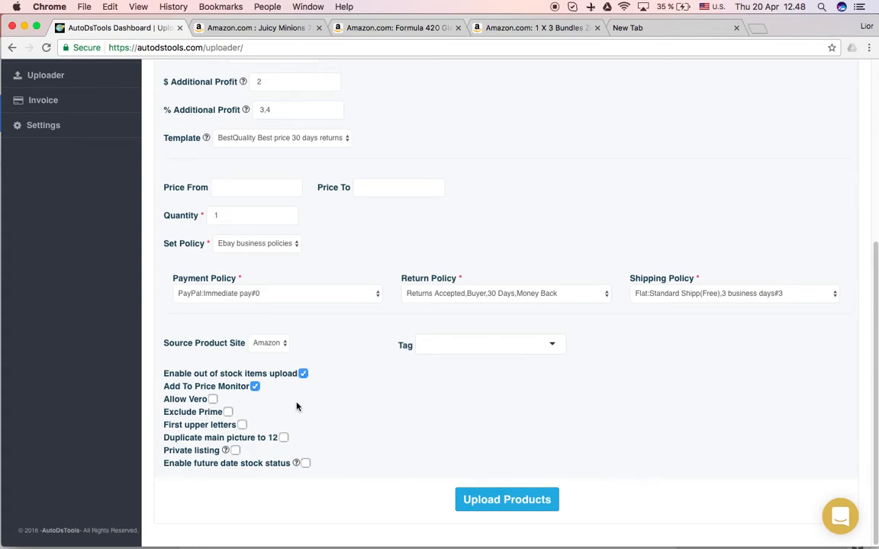
mouse_move(226, 431)
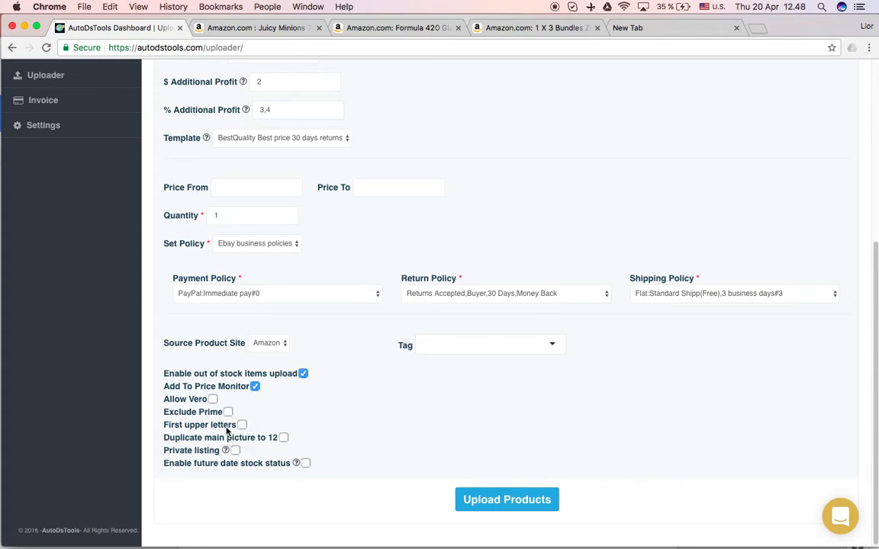
mouse_move(196, 430)
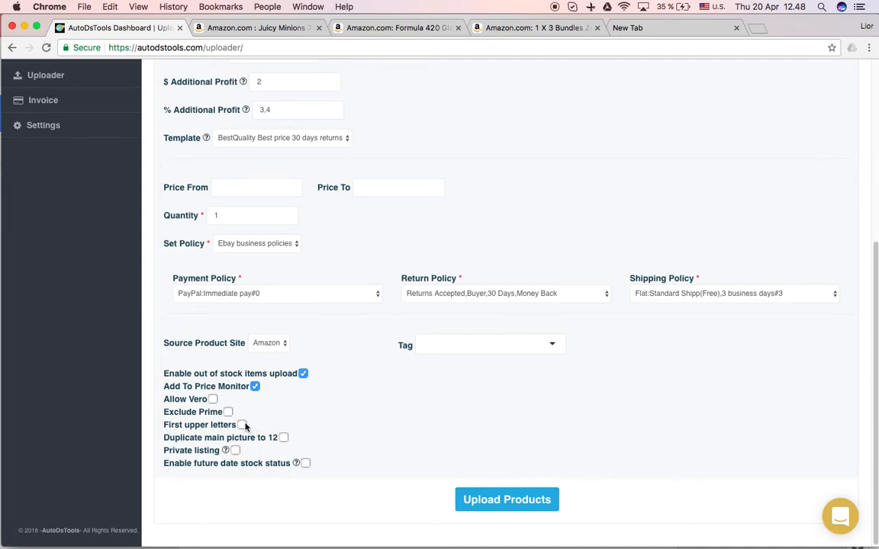
mouse_move(680, 525)
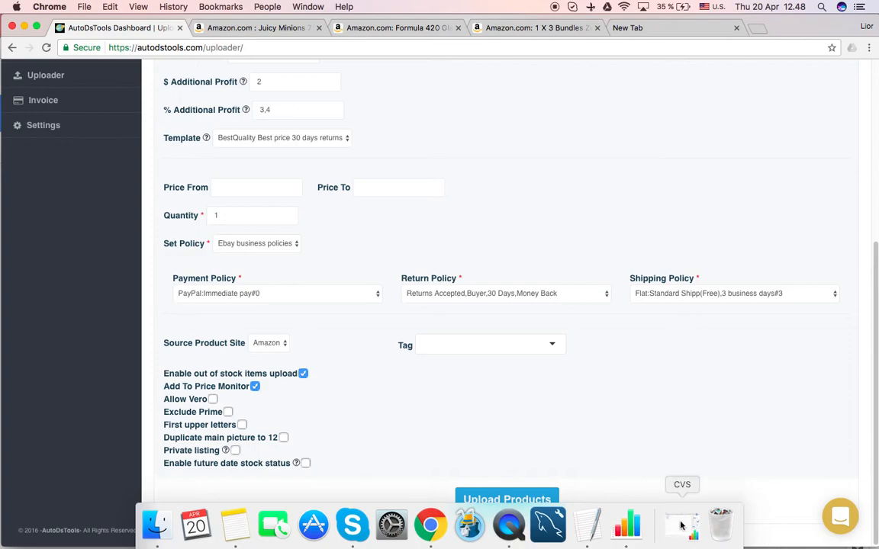
mouse_move(586, 525)
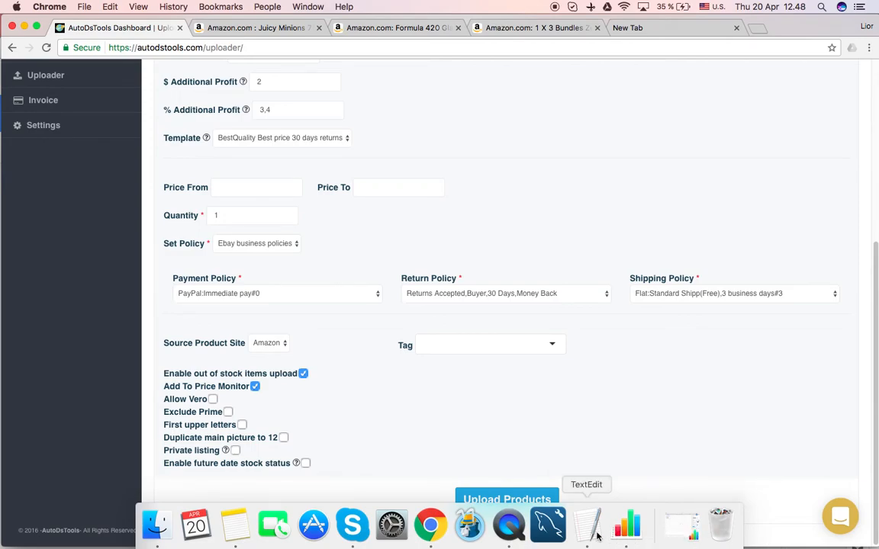
click(586, 525)
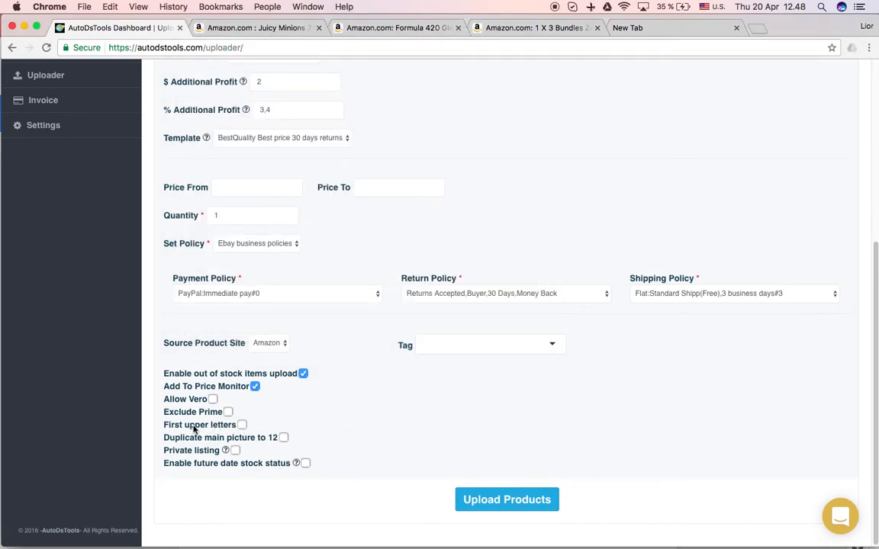
mouse_move(257, 424)
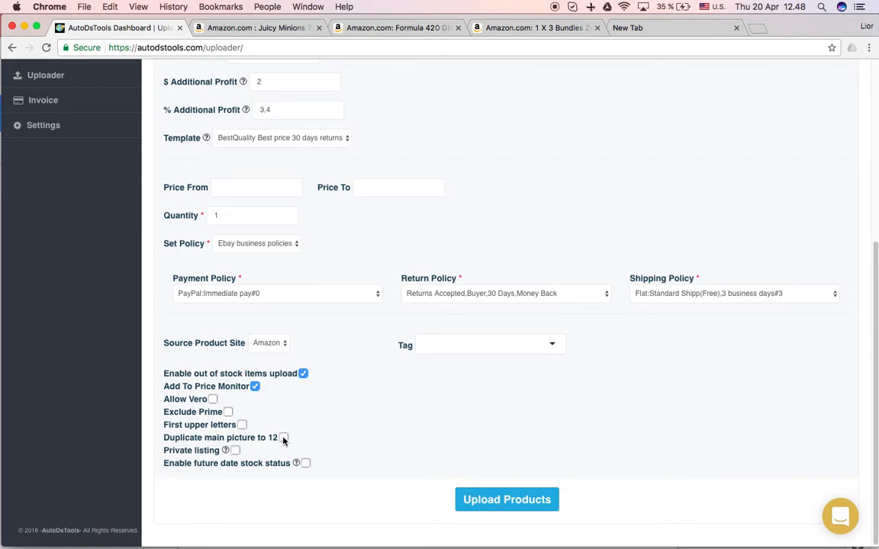
mouse_move(211, 450)
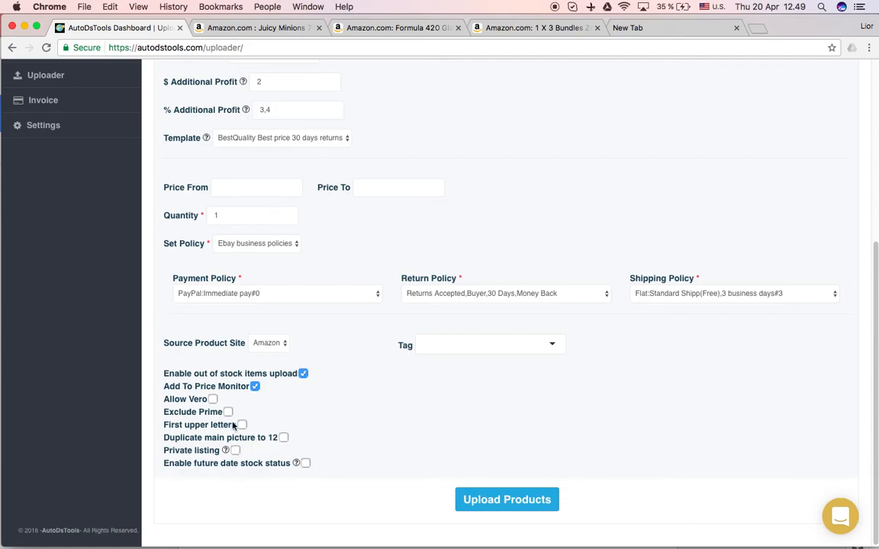
mouse_move(305, 476)
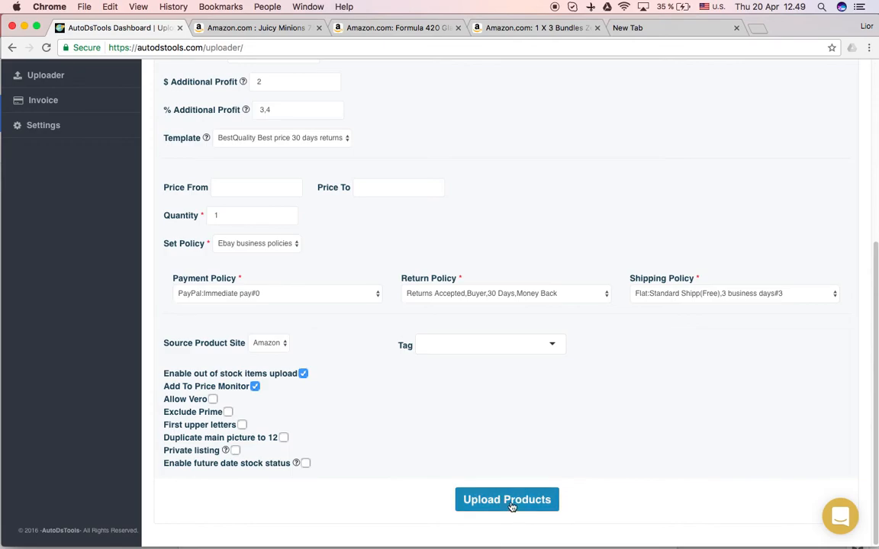
scroll(up, 3)
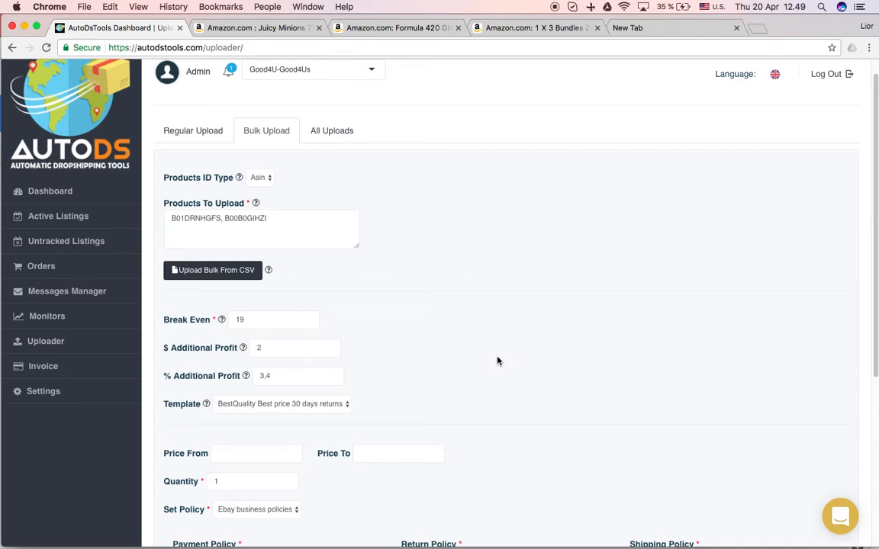
mouse_move(516, 360)
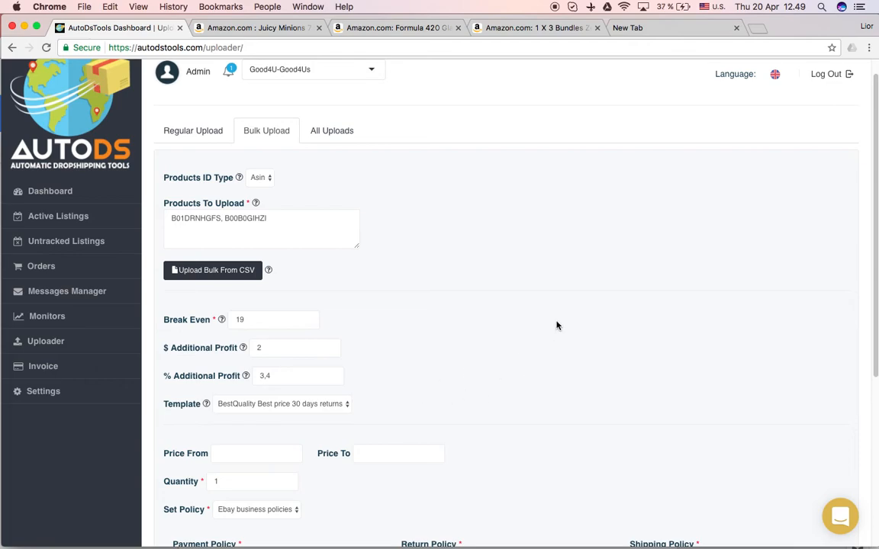
mouse_move(607, 253)
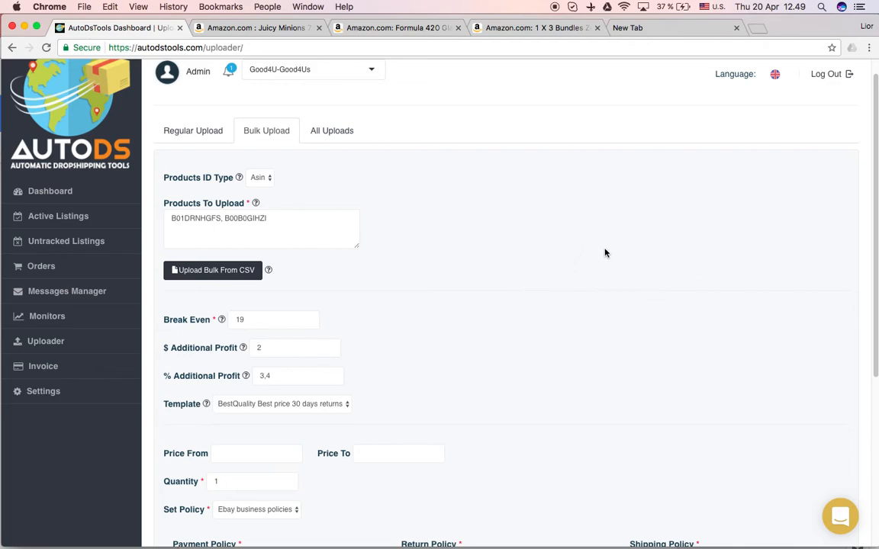
mouse_move(568, 278)
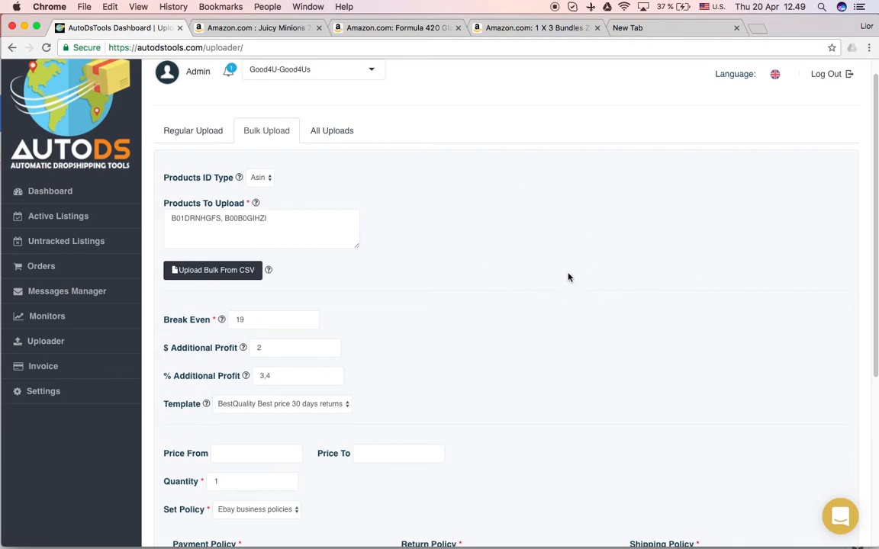
mouse_move(557, 303)
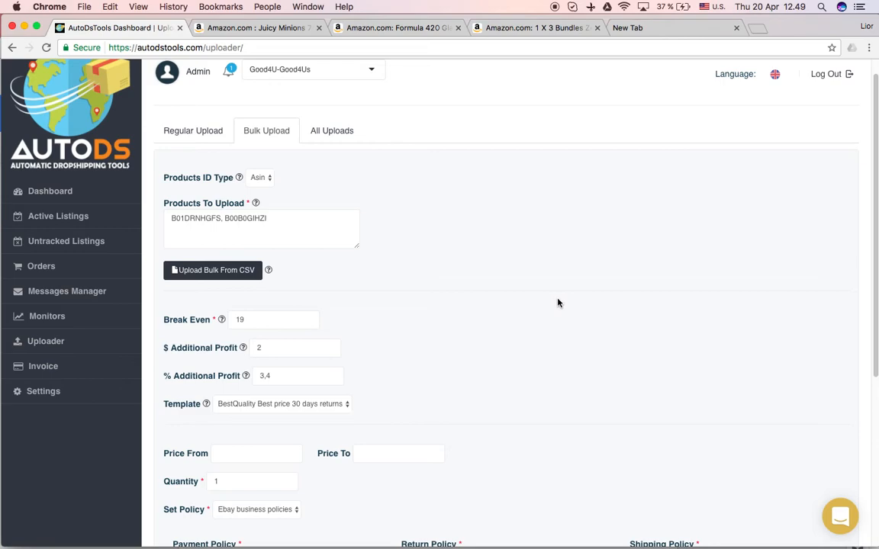
mouse_move(475, 281)
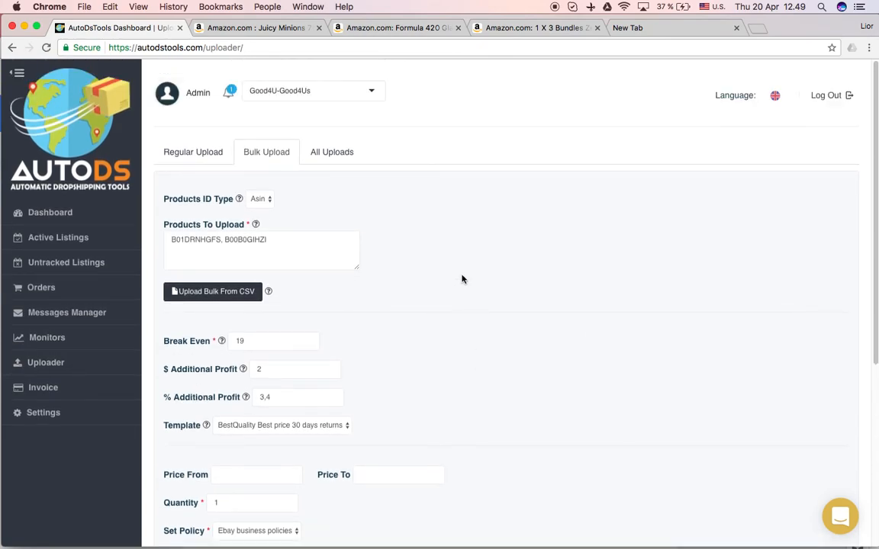
- View the All Uploads history and the error details showing upload 1944 failed for missing ISBN
click(331, 152)
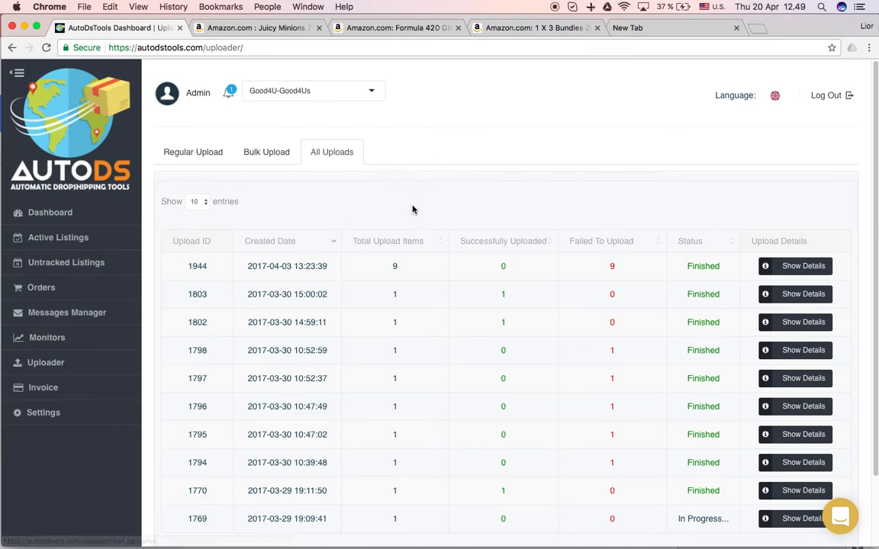
scroll(down, 3)
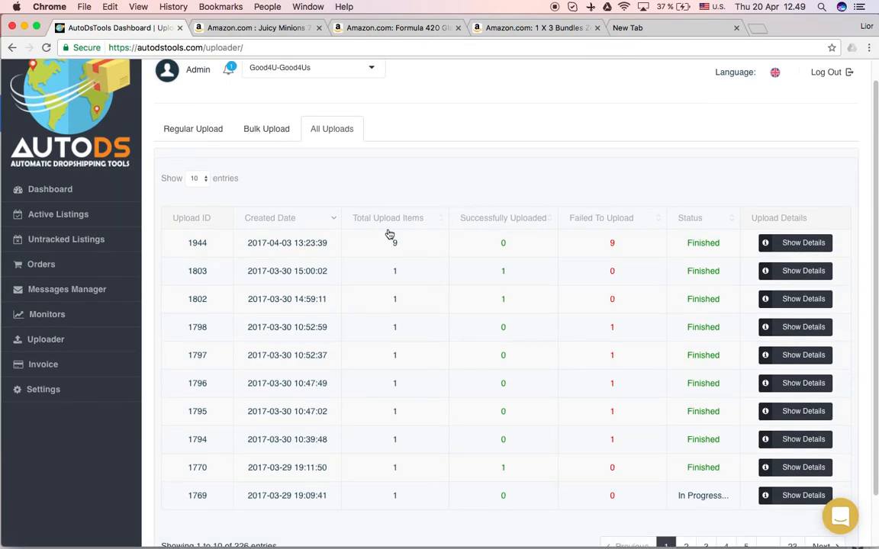
scroll(down, 3)
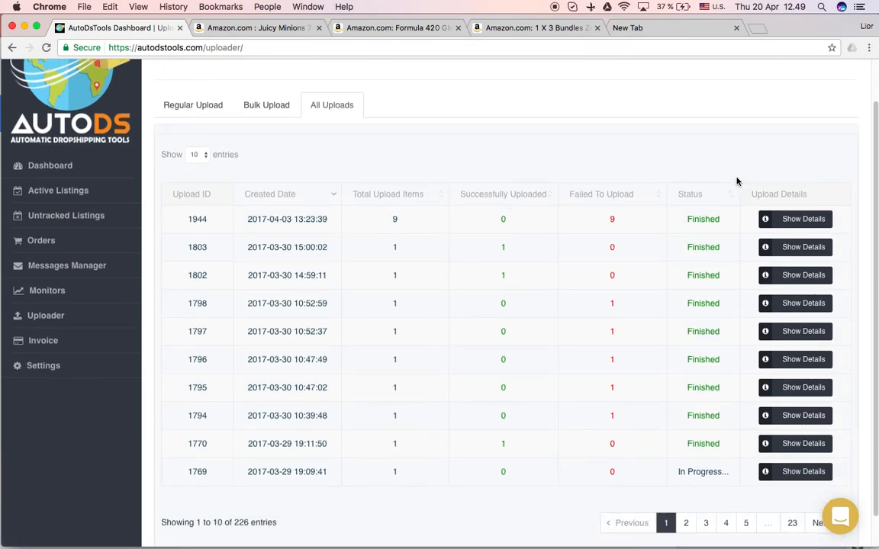
mouse_move(704, 467)
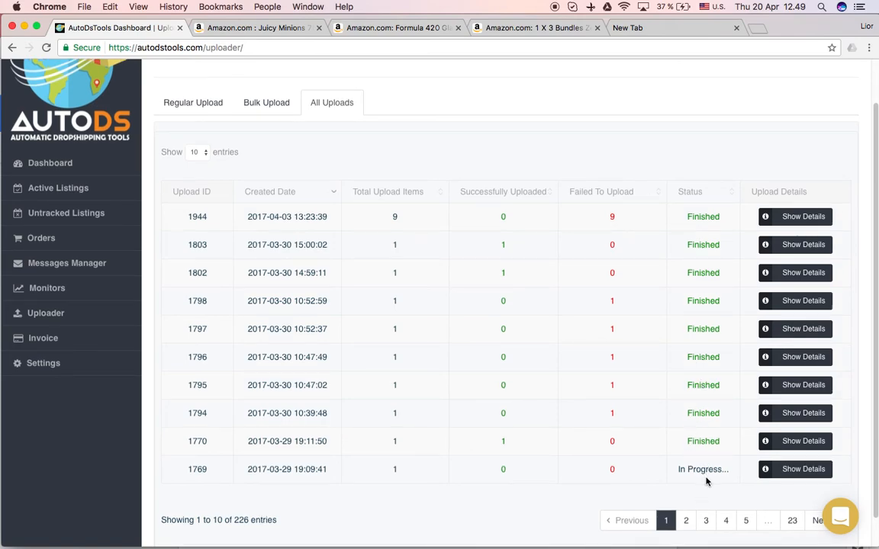
mouse_move(802, 216)
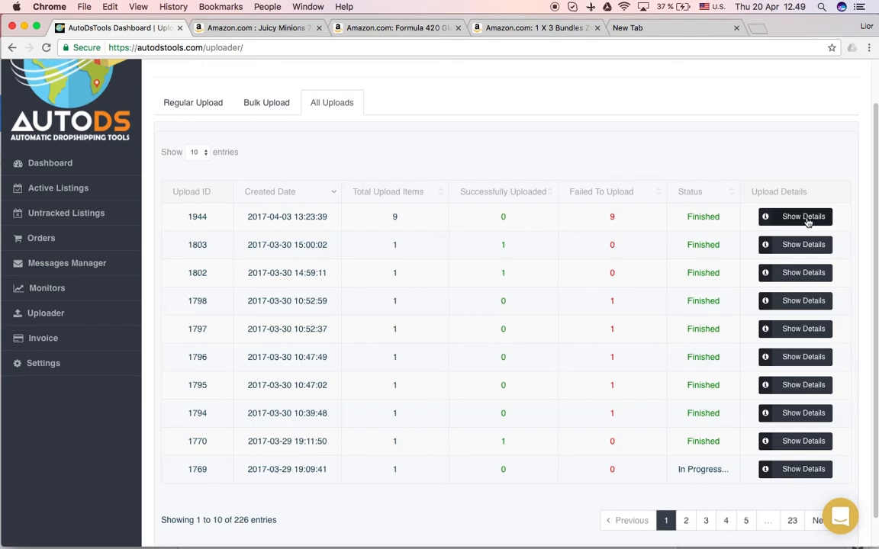
click(803, 216)
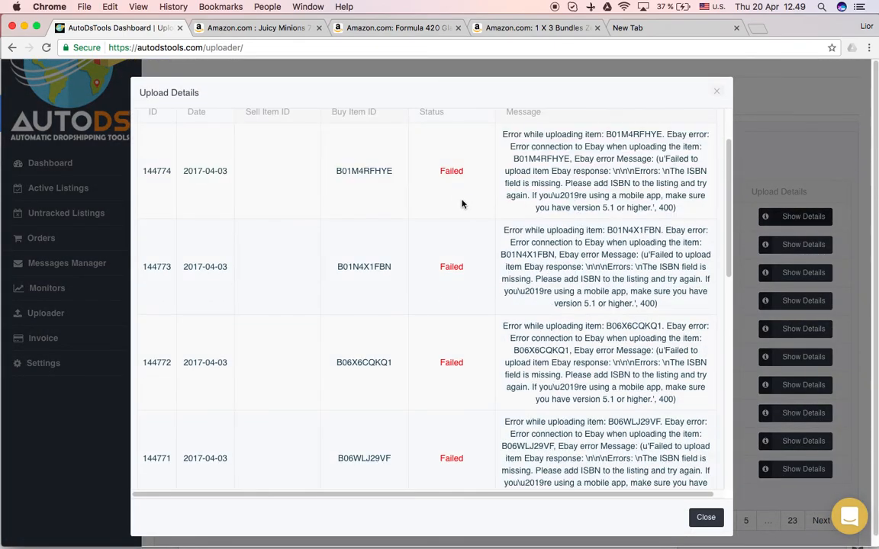
scroll(up, 3)
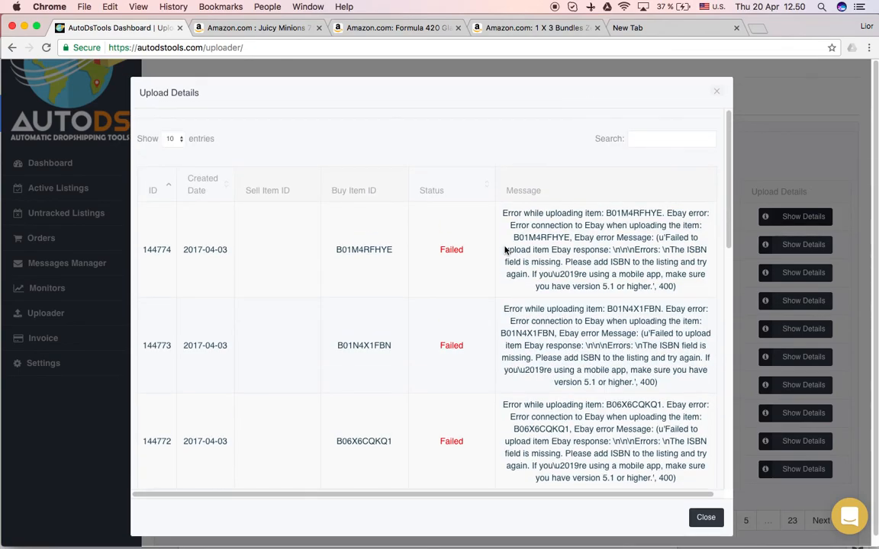
mouse_move(451, 250)
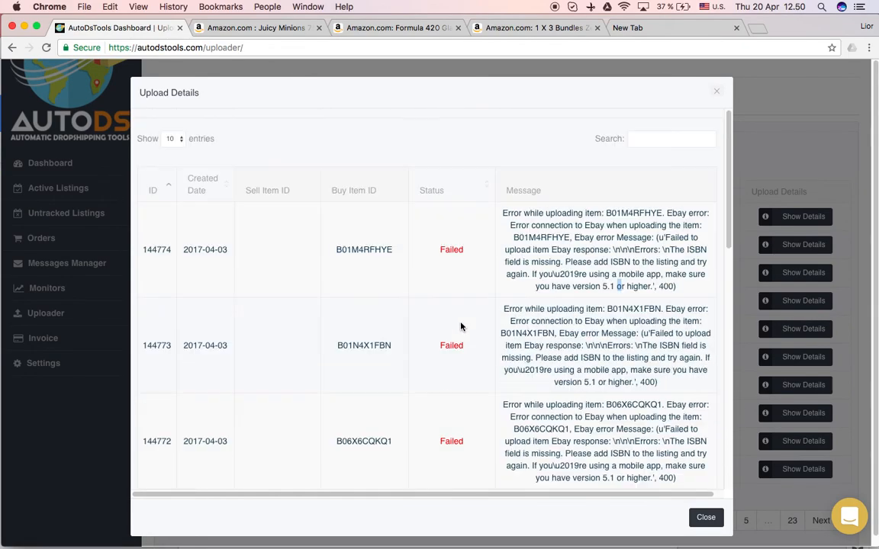
mouse_move(414, 253)
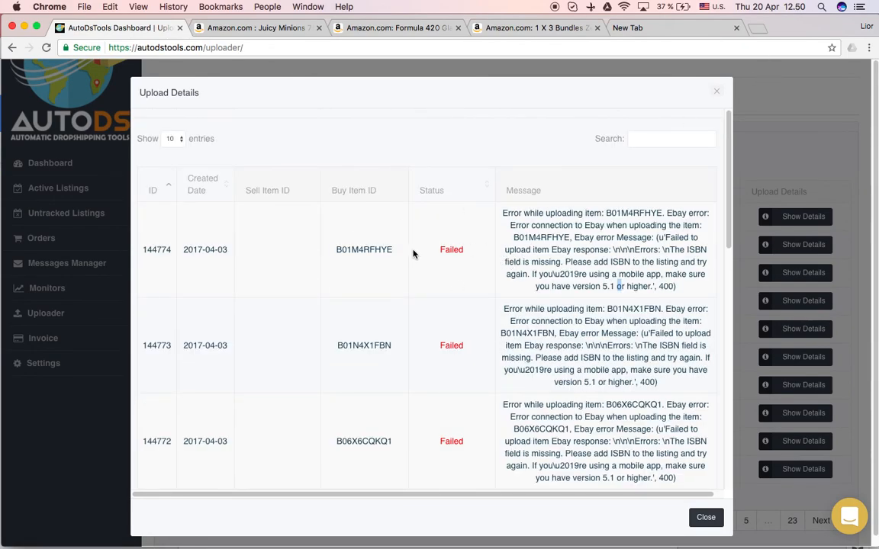
mouse_move(382, 259)
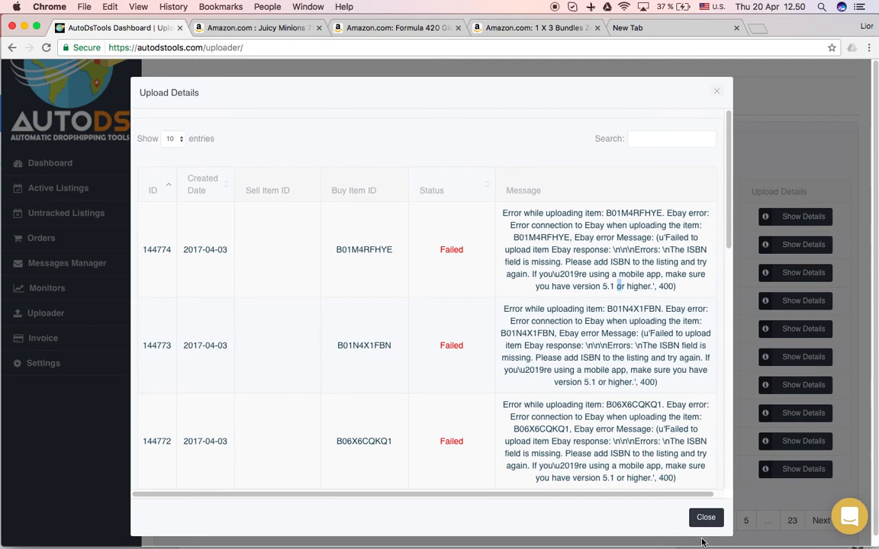
click(705, 517)
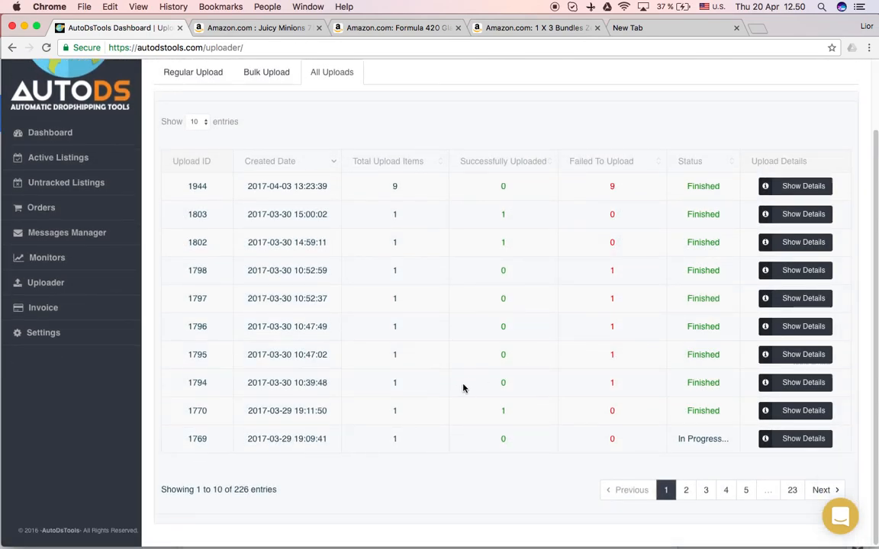
mouse_move(283, 297)
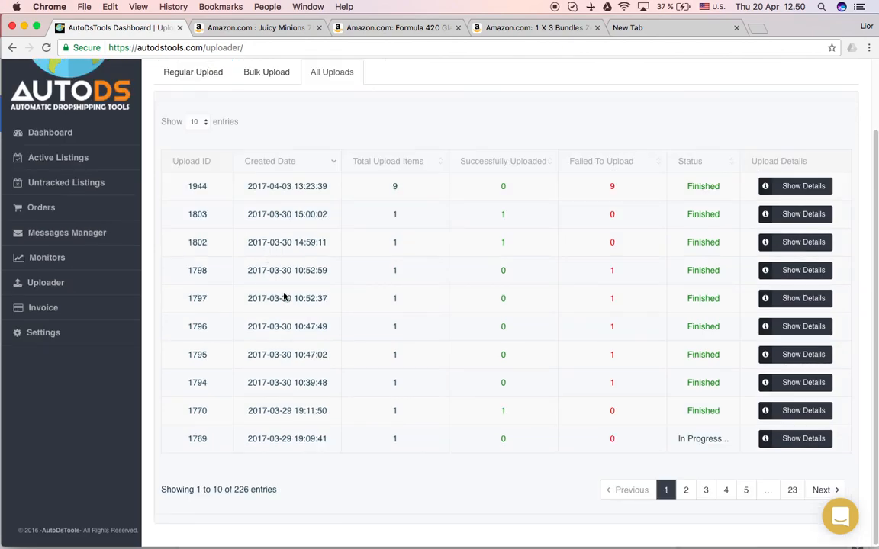